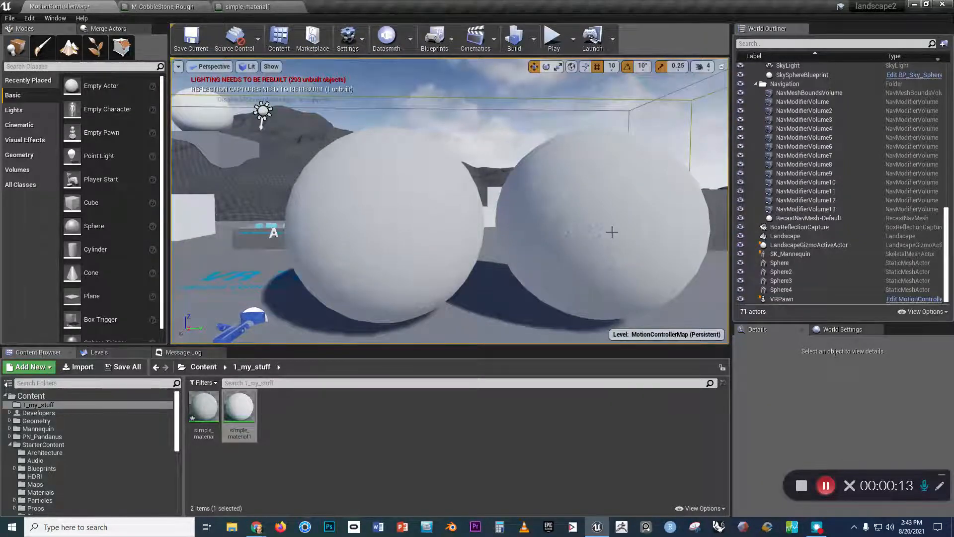
Create a material instance from simple_material1 in the 1_my_stuff folder.
drag(612, 233, 548, 215)
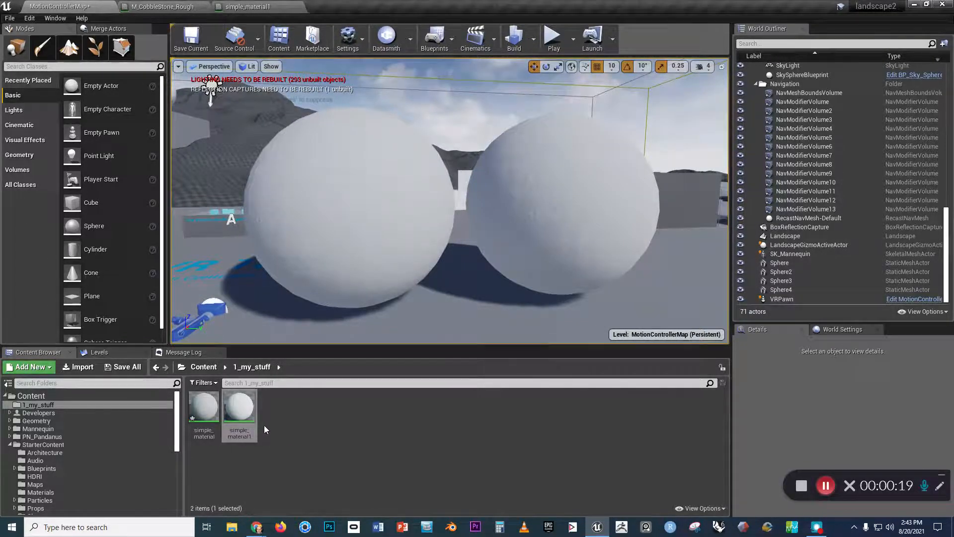
mouse_move(240, 405)
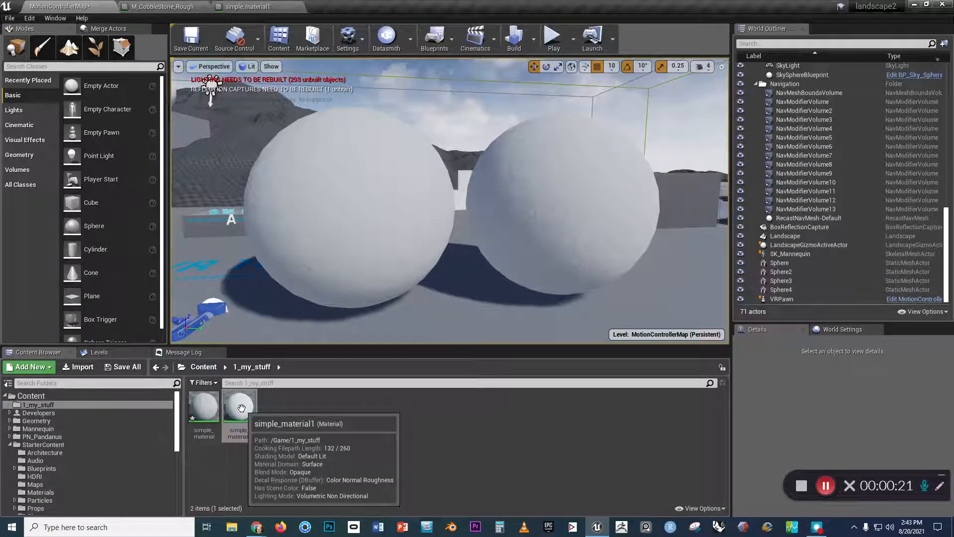
right_click(240, 407)
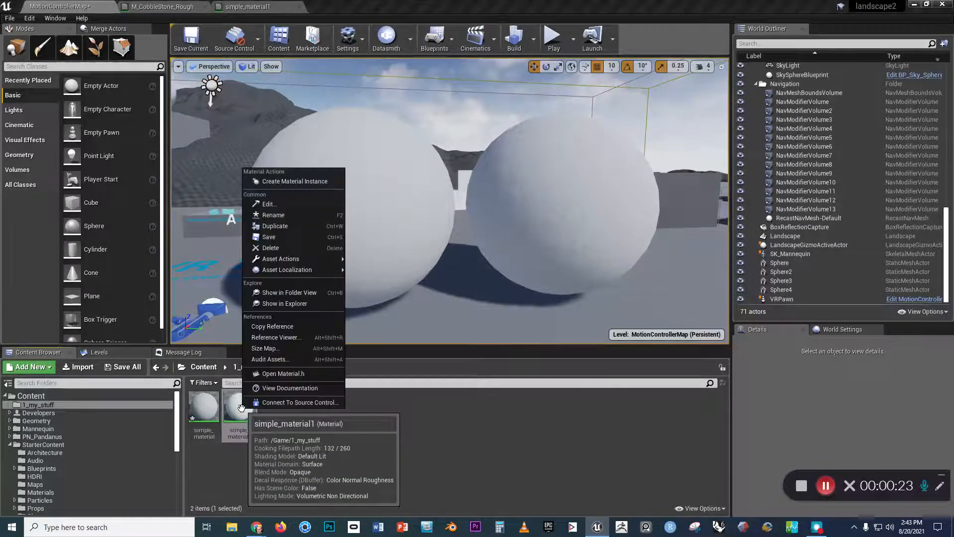
mouse_move(286, 269)
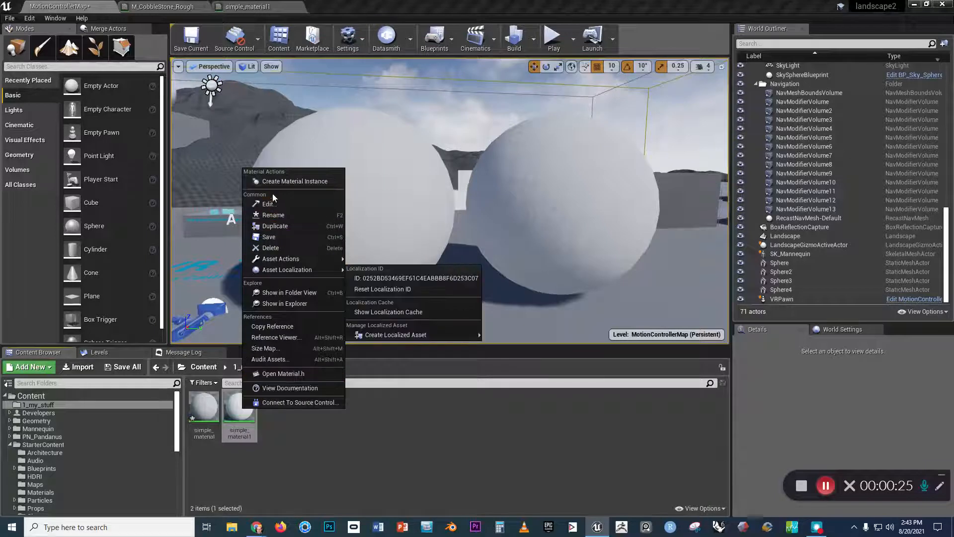
click(294, 181)
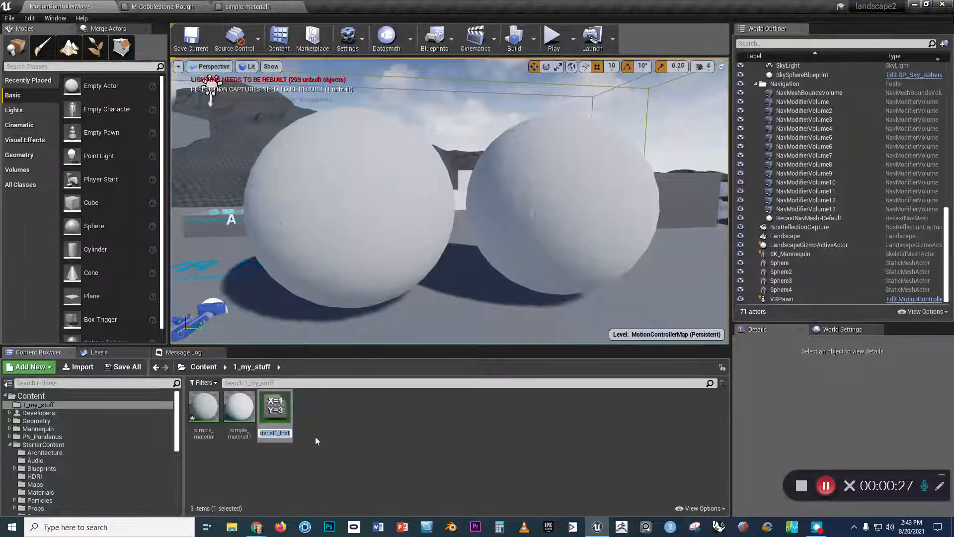
mouse_move(275, 414)
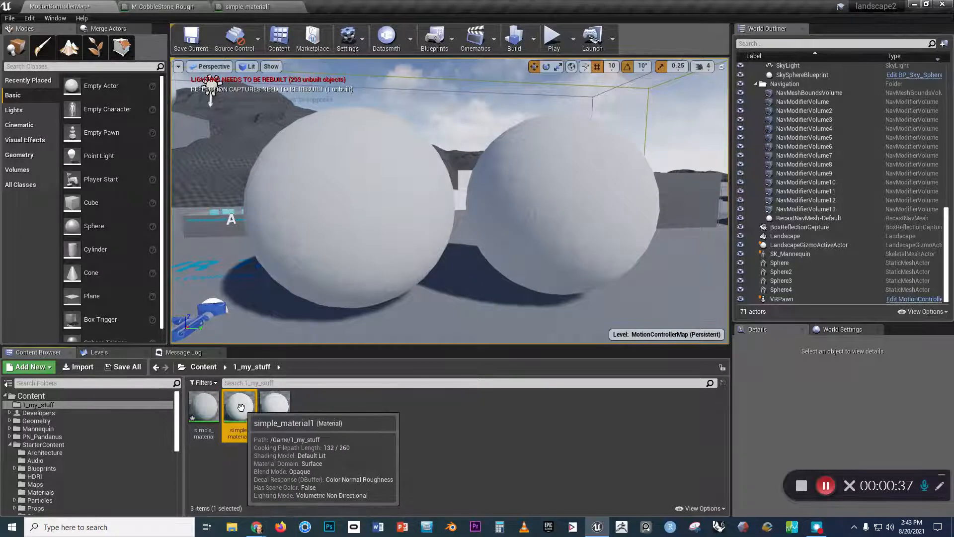
Open simple_material1's graph in the Material Editor.
right_click(239, 407)
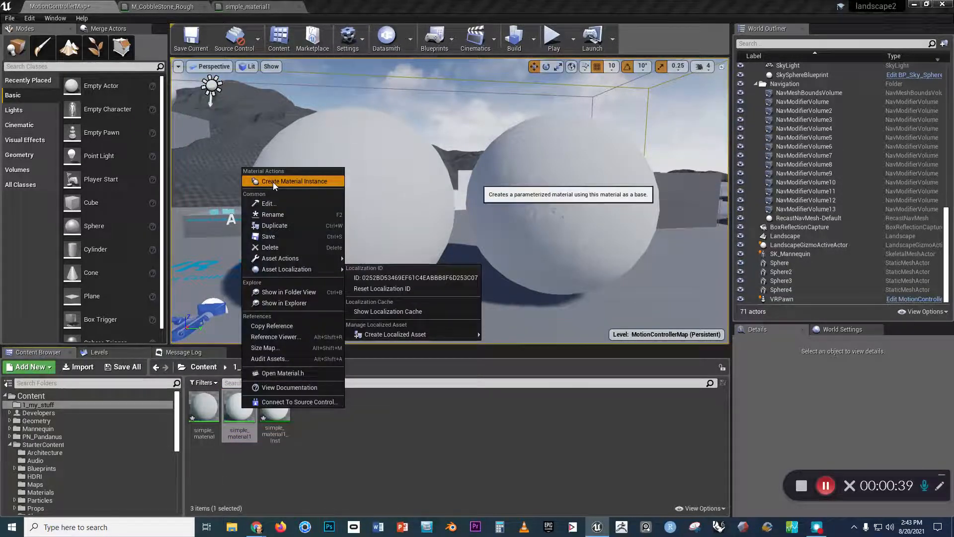
click(294, 181)
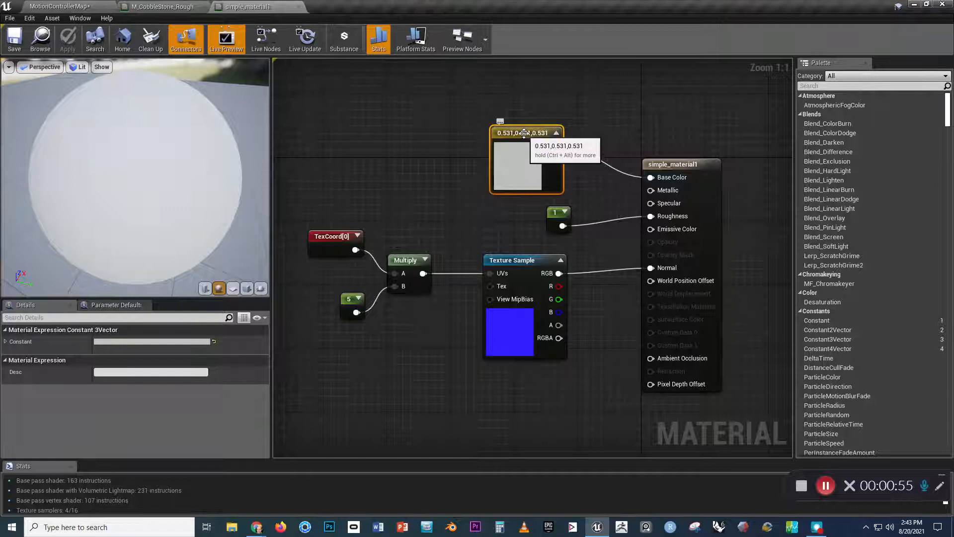
Convert the base colour Constant3Vector into a vector parameter named 'color'.
right_click(527, 132)
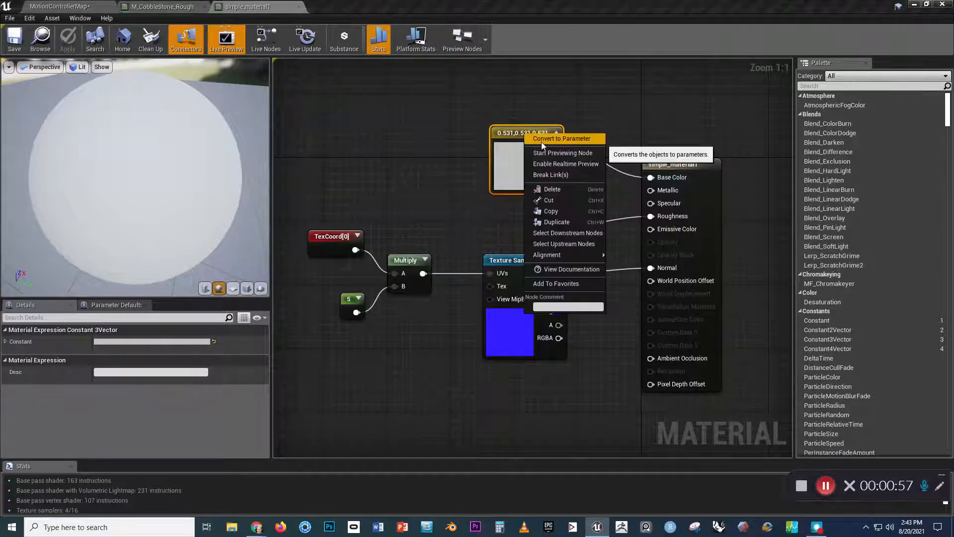
click(561, 138)
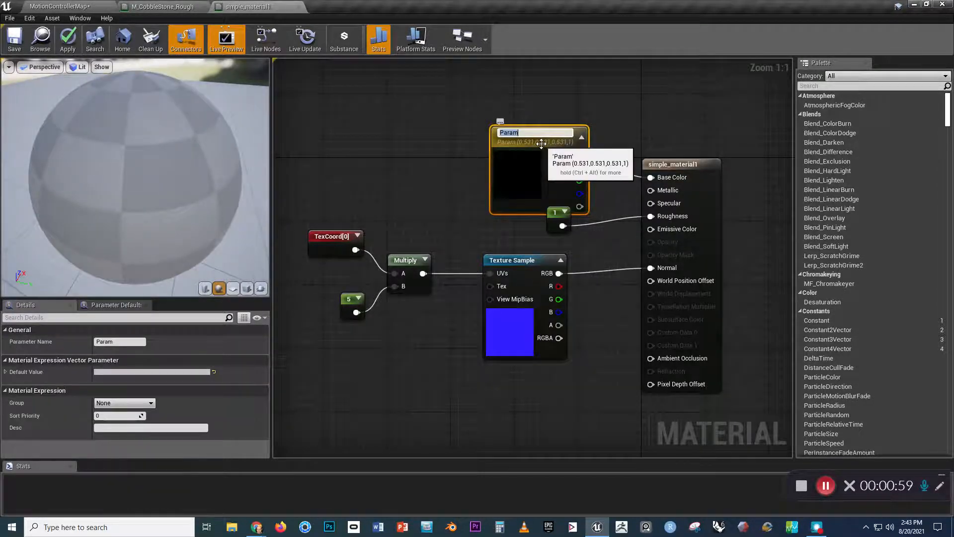
text(color)
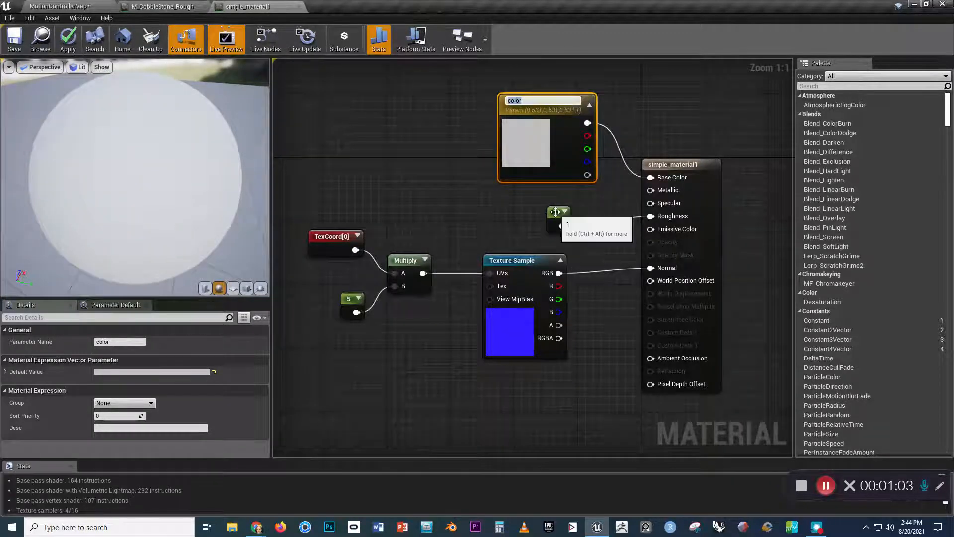
Convert the roughness constant into a scalar parameter named 'roughness'.
right_click(556, 212)
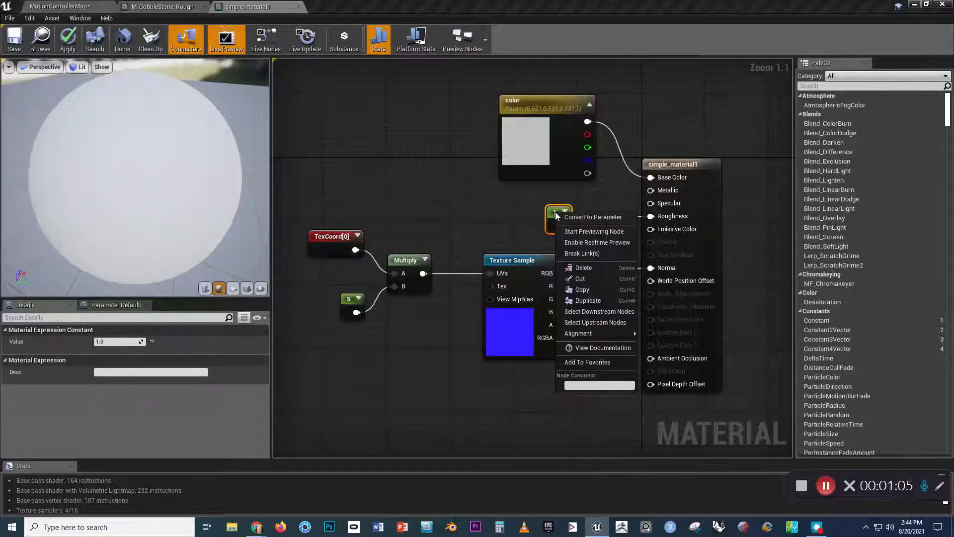
mouse_move(592, 217)
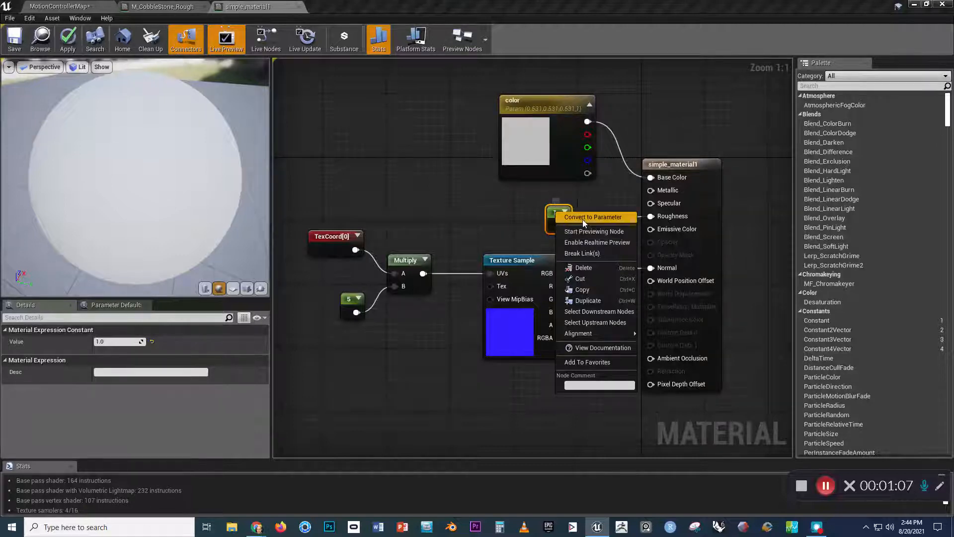
click(592, 217)
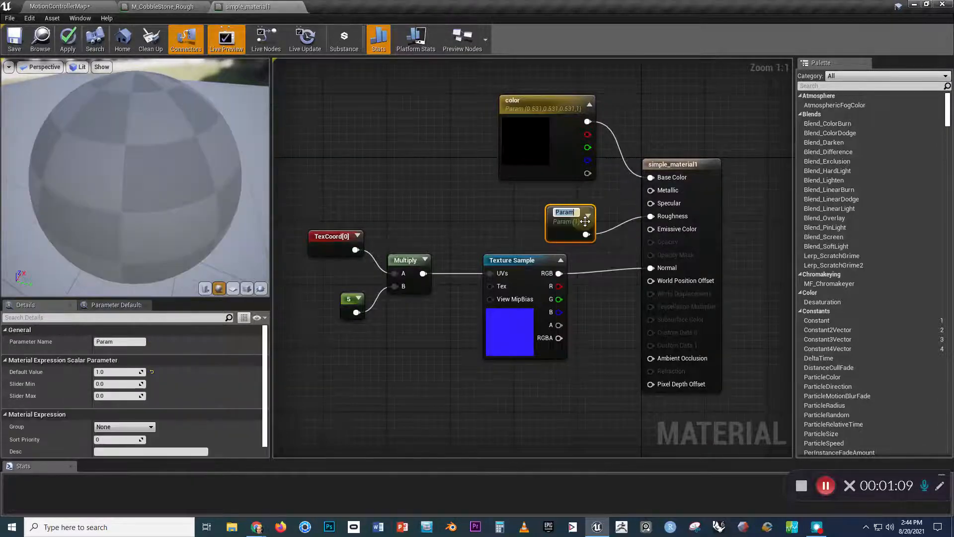
text(roughness)
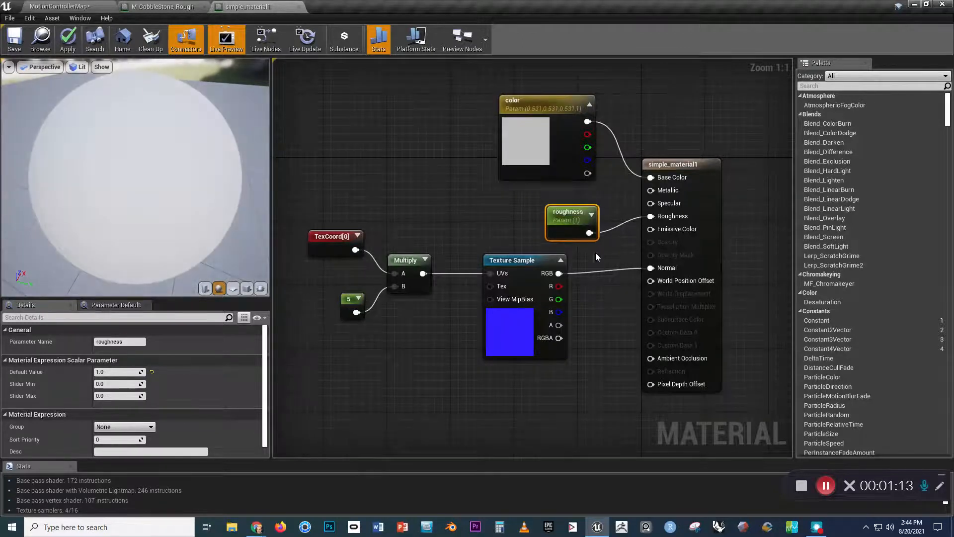
click(513, 260)
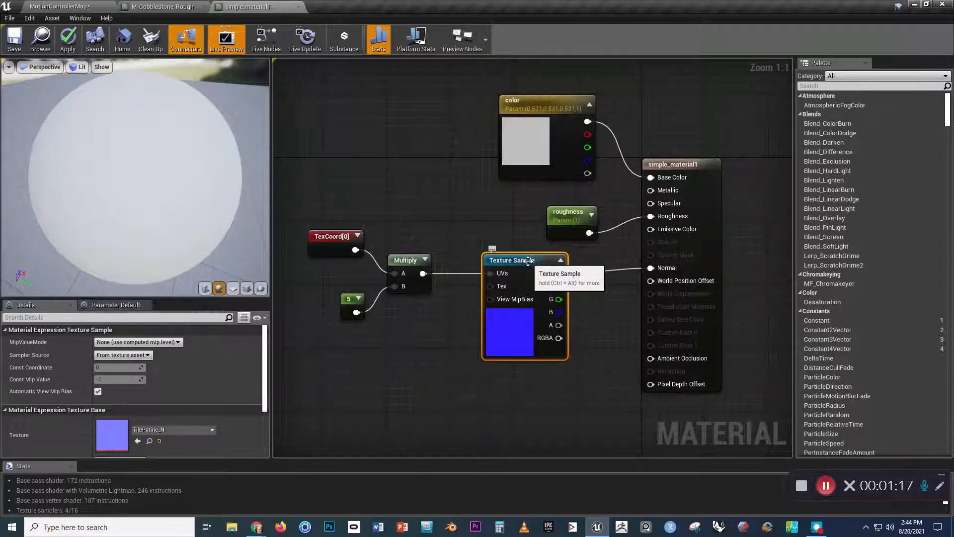
Convert the normal Texture Sample into a texture parameter named 'normal_map'.
right_click(528, 259)
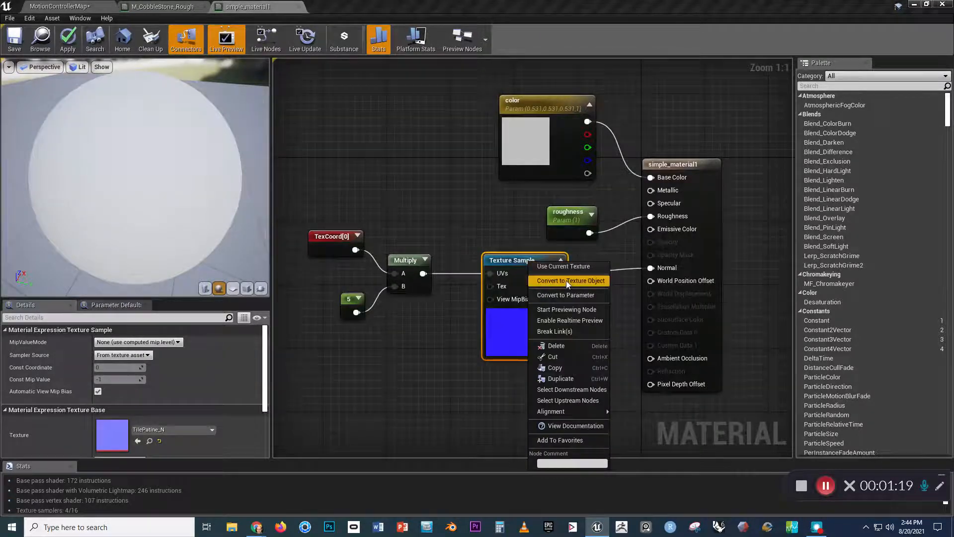
click(566, 294)
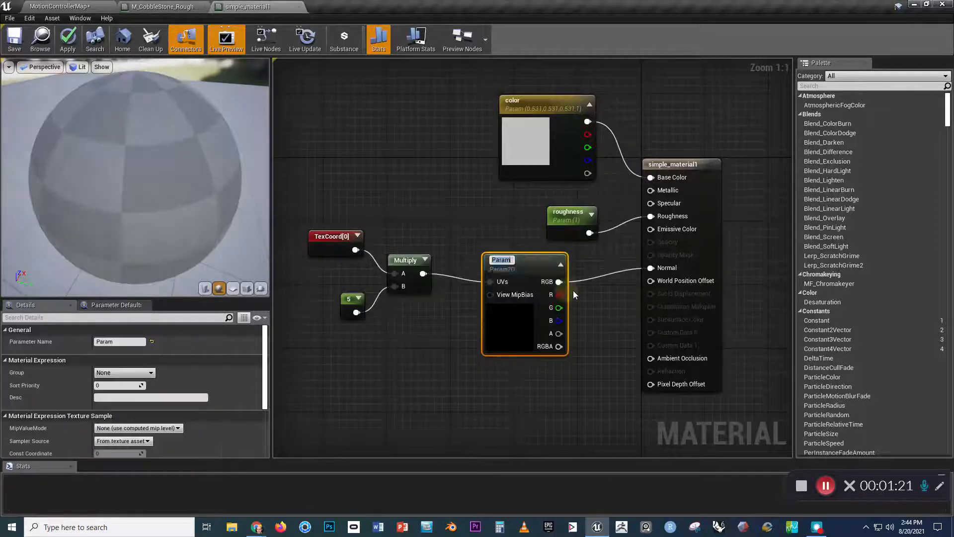
text(normal_map)
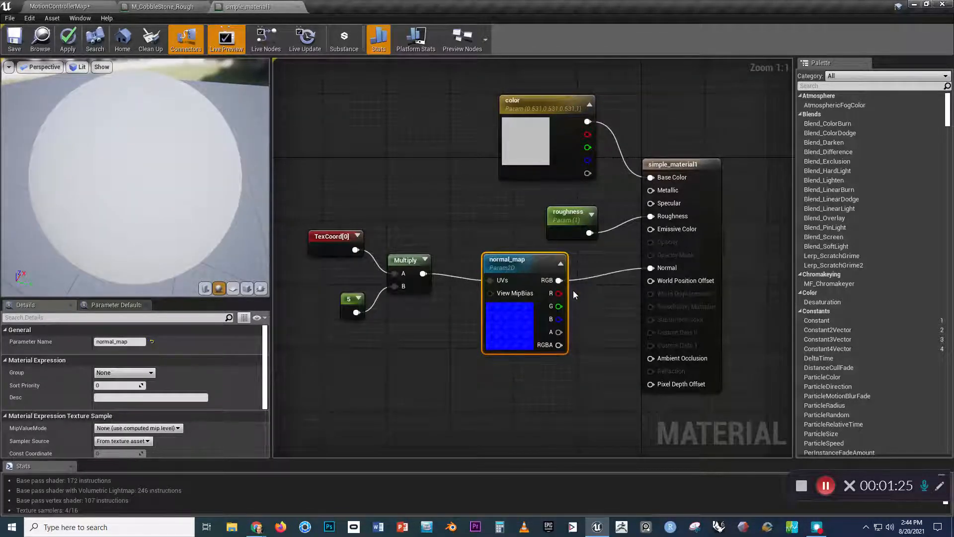
mouse_move(354, 307)
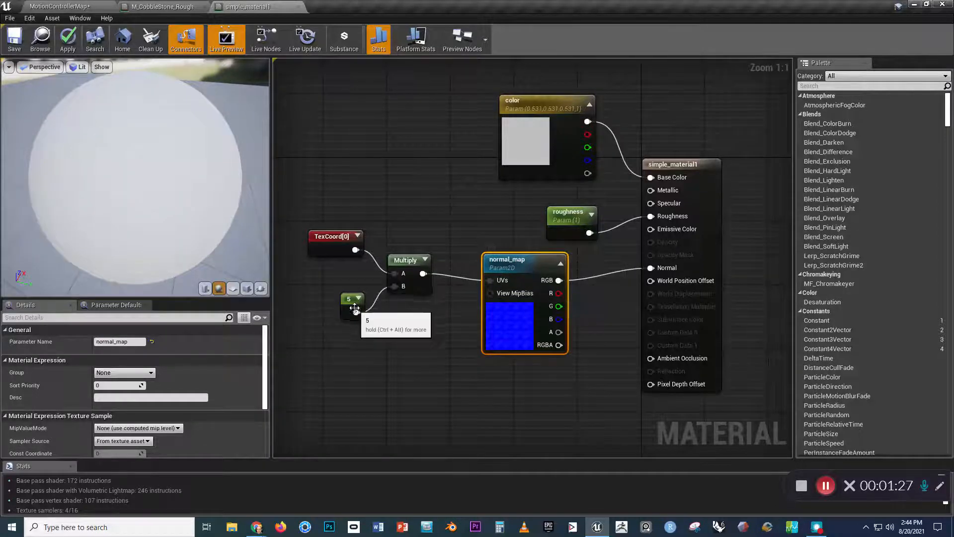
Convert the tiling constant 5 into a scalar parameter named 'normal_tiling'.
click(352, 301)
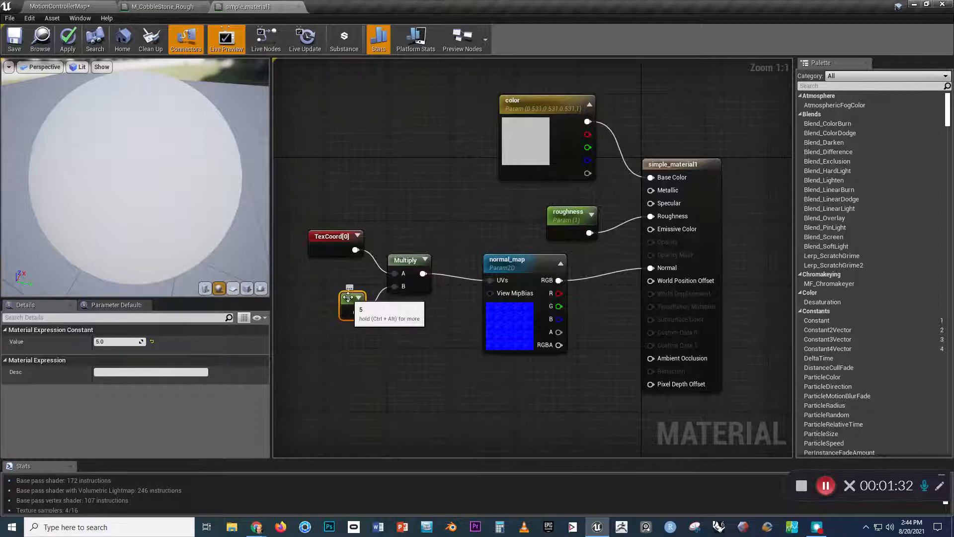
right_click(353, 304)
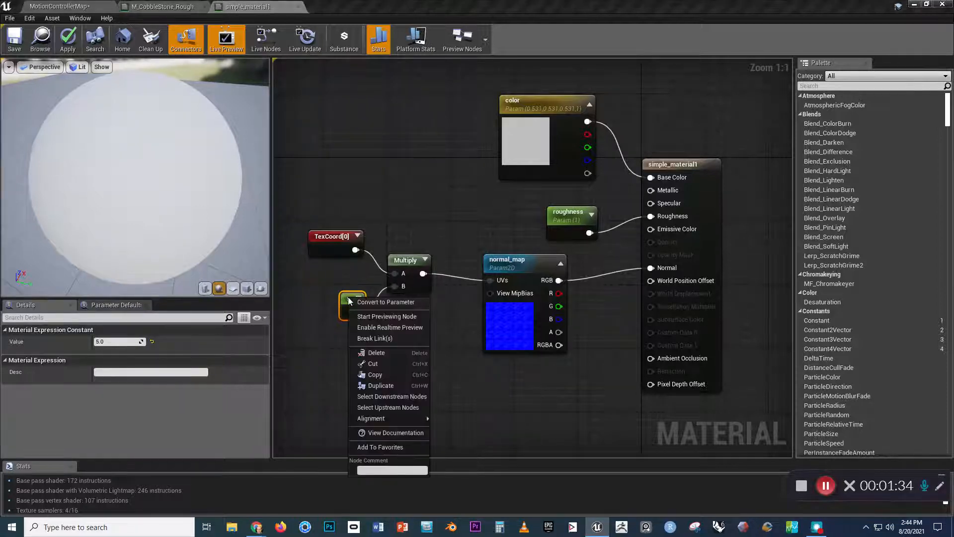
click(386, 302)
text(normal_tiling)
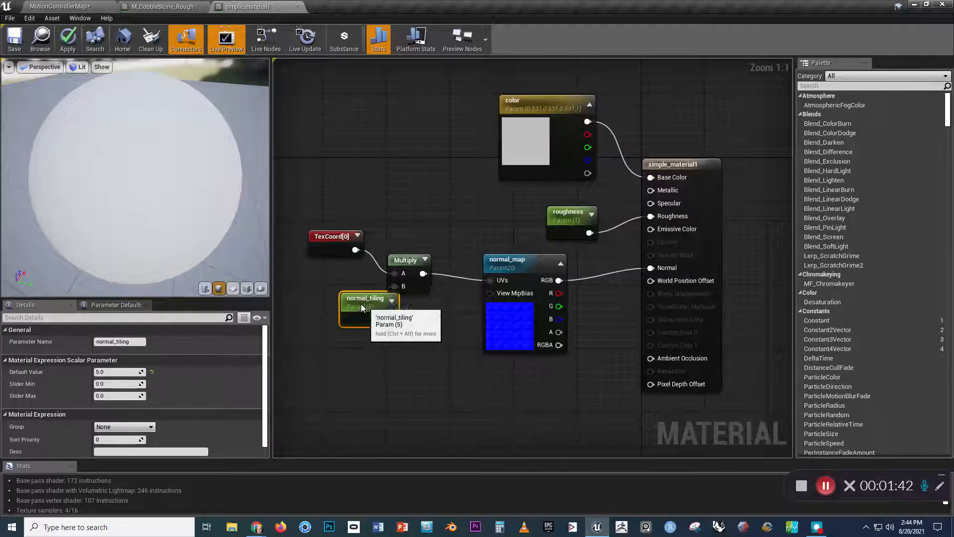
drag(370, 307, 321, 295)
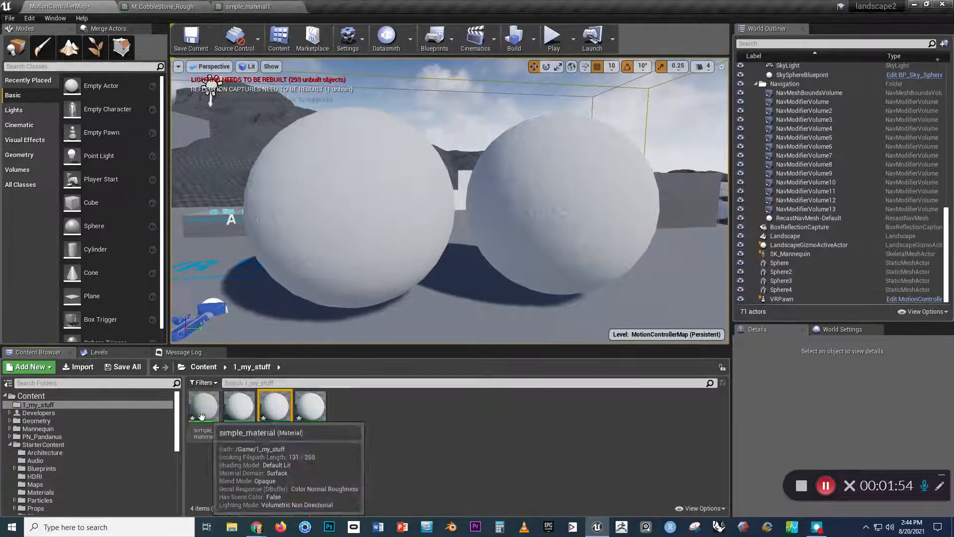
Back in the level, open simple_material1_Inst in the instance editor.
click(275, 405)
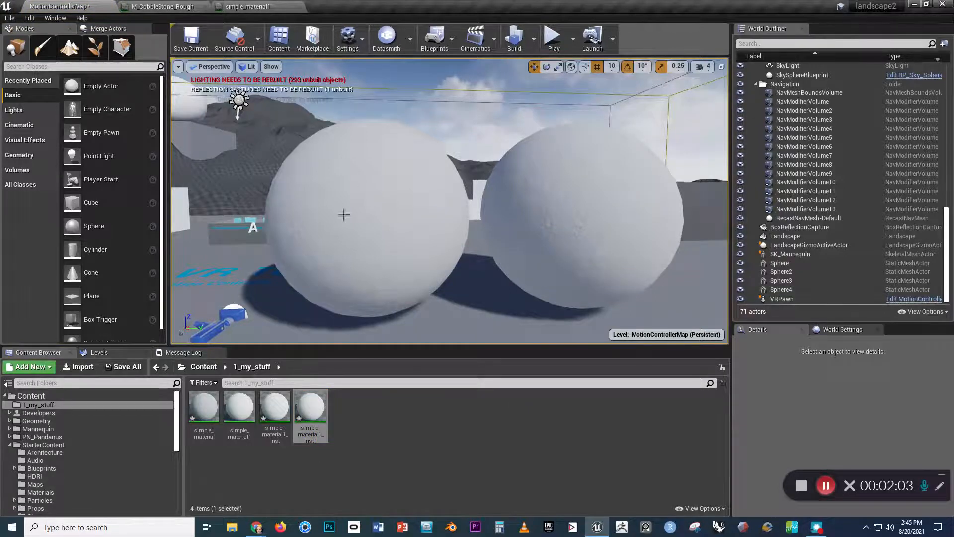
double_click(310, 405)
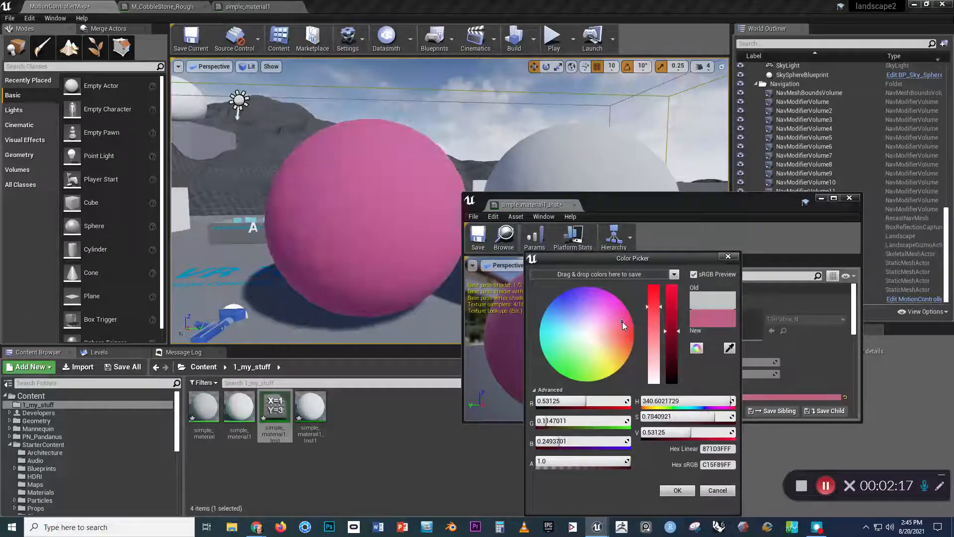
Set the instance's color parameter to pink so its sphere turns pink.
click(677, 490)
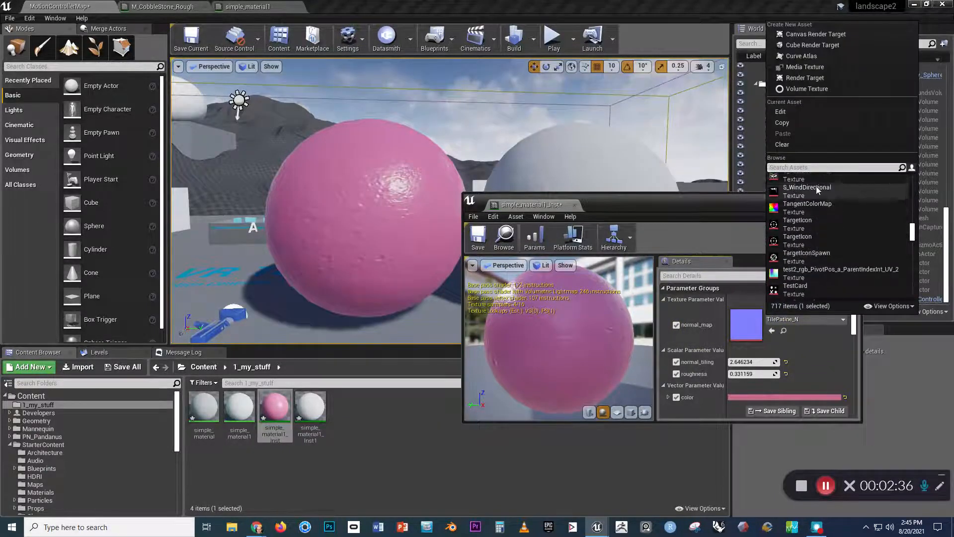
Assign the Grid_N normal map to the pink instance and close its editor.
text(N)
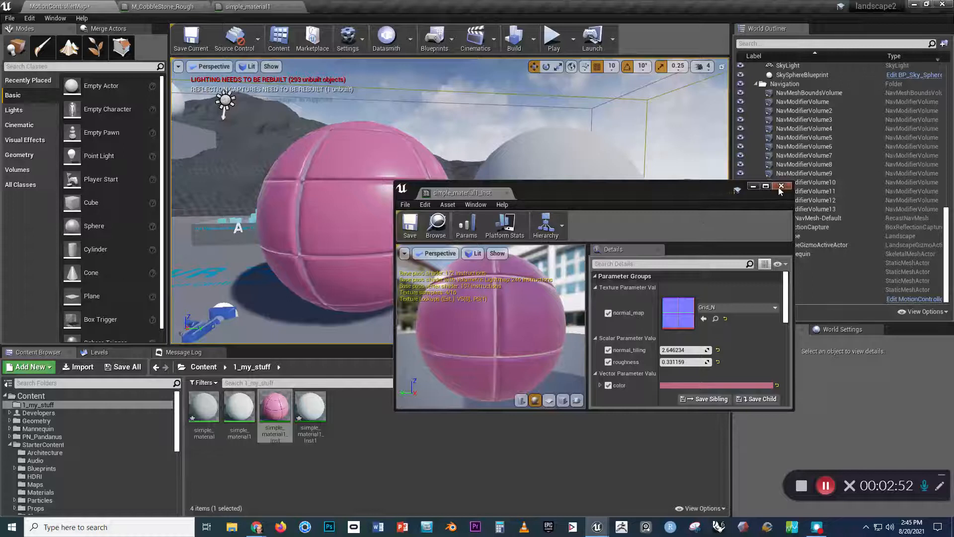
click(782, 186)
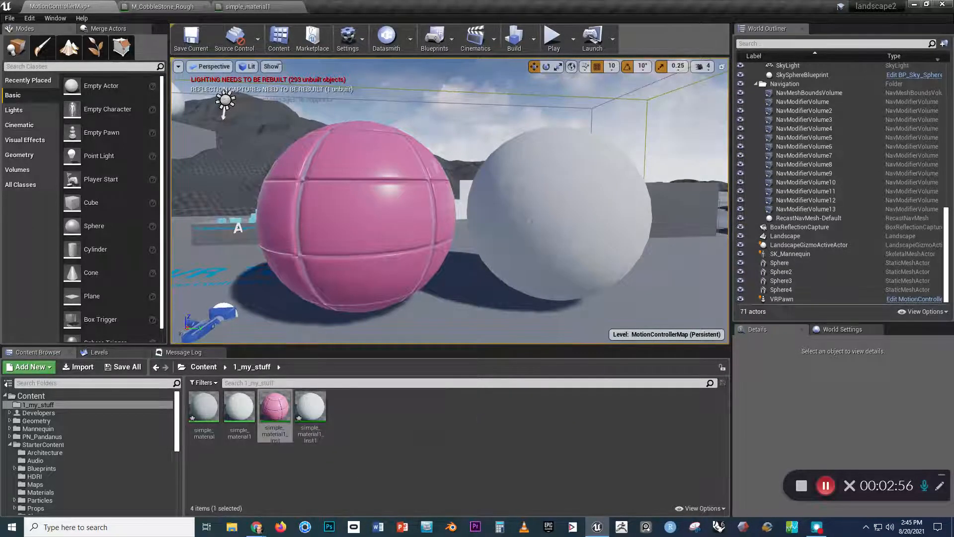
Give simple_material1_Inst1 the T_Brick_Clay_New_N normal map with normal_tiling 2.8352189.
double_click(274, 406)
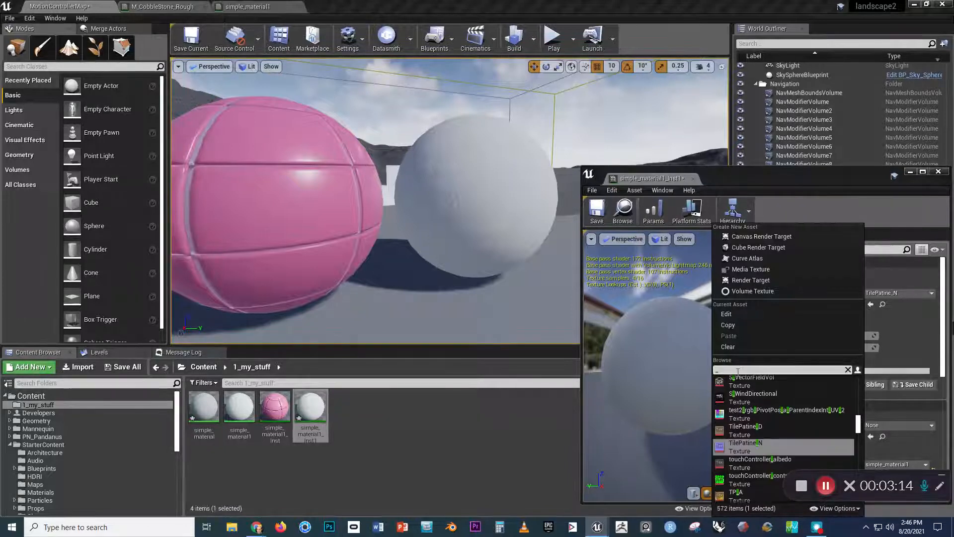
text(_N)
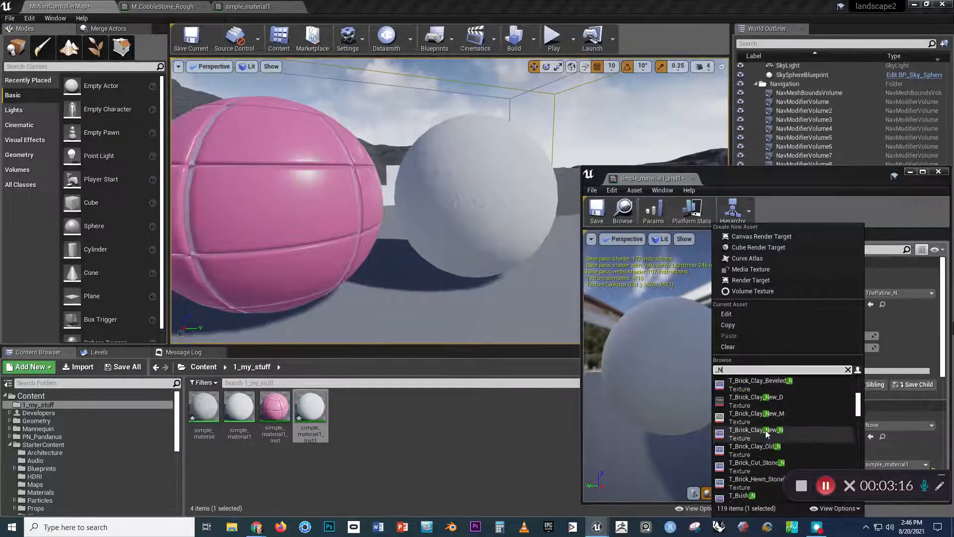
click(757, 430)
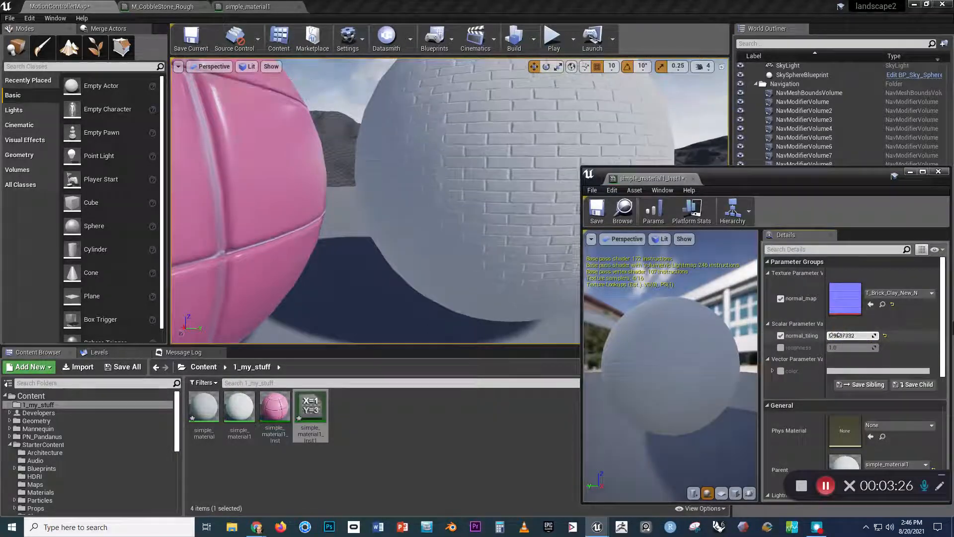
text(2.8352189)
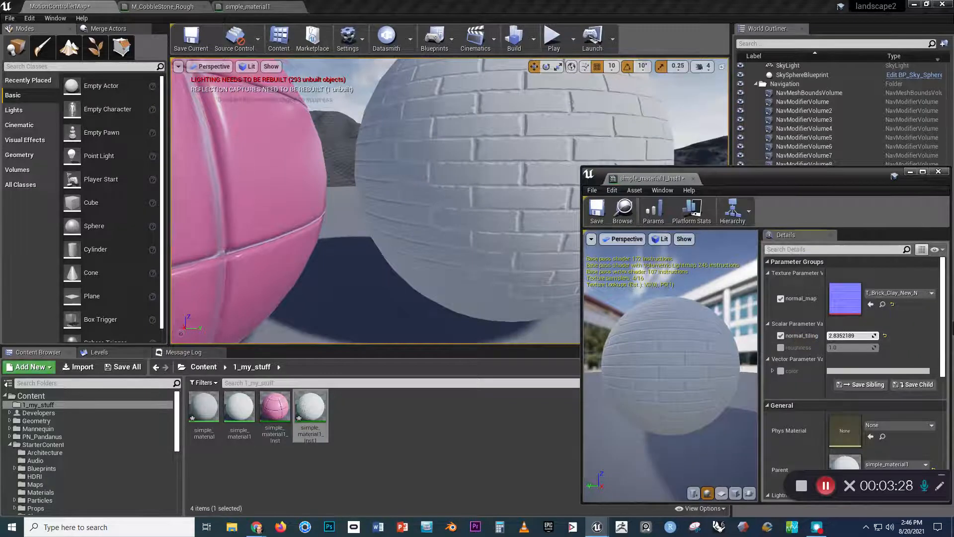